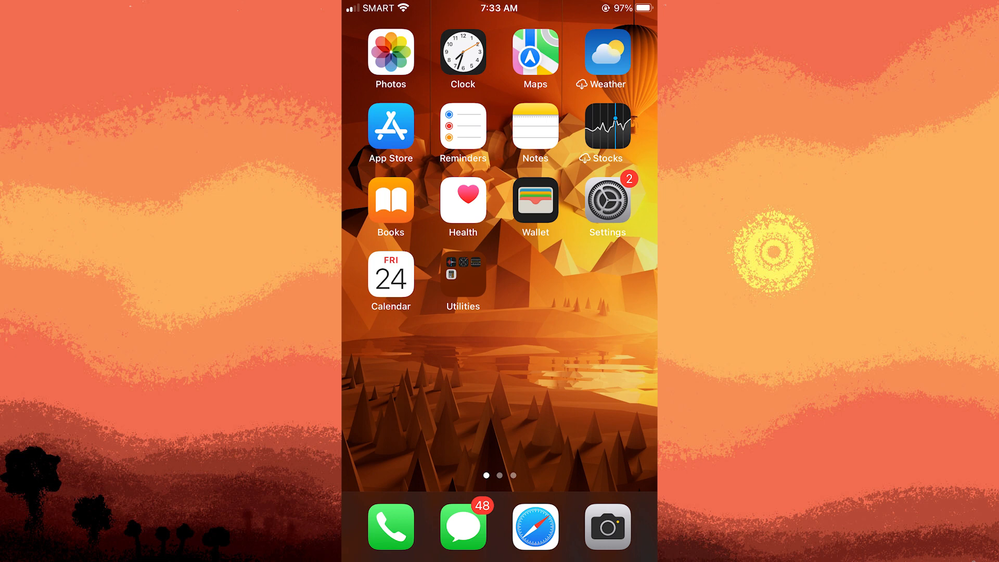
# Step: Launch the Settings app from the Home Screen
pyautogui.click(605, 200)
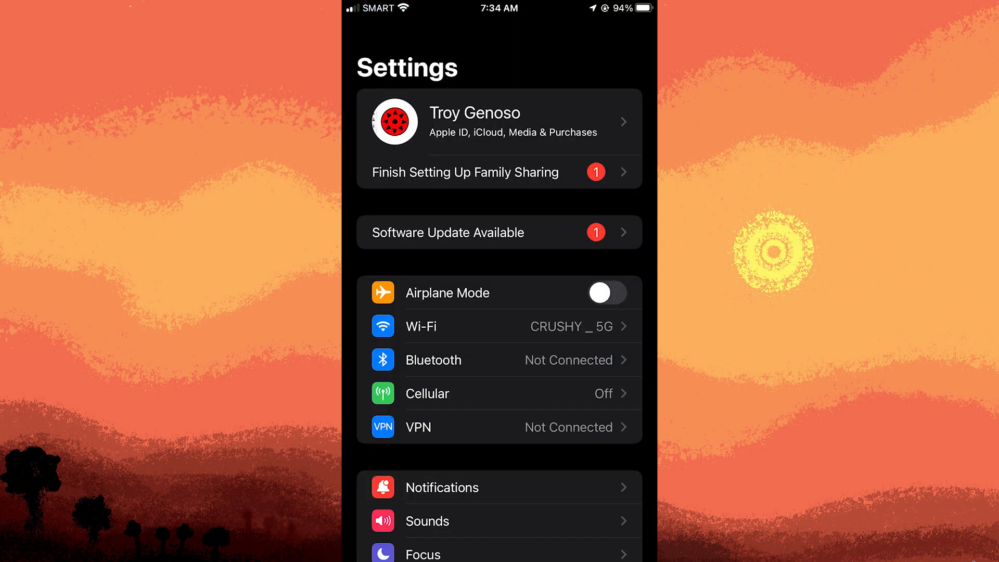
# Step: Go to Chrome's entry in the Settings app list
pyautogui.scroll(-3)
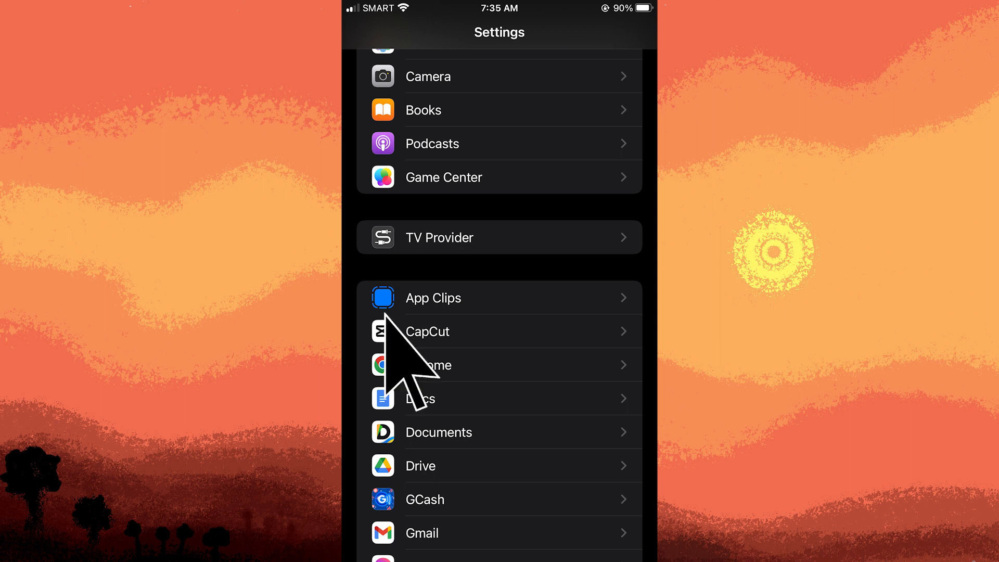
pyautogui.click(435, 364)
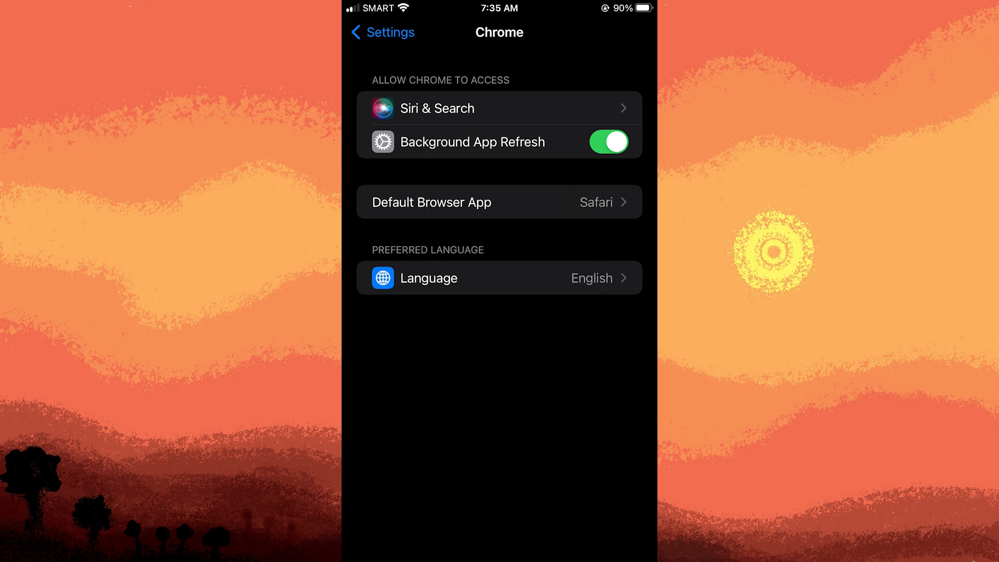
# Step: Bring up the Default Browser App list offering Chrome and Safari
pyautogui.click(499, 202)
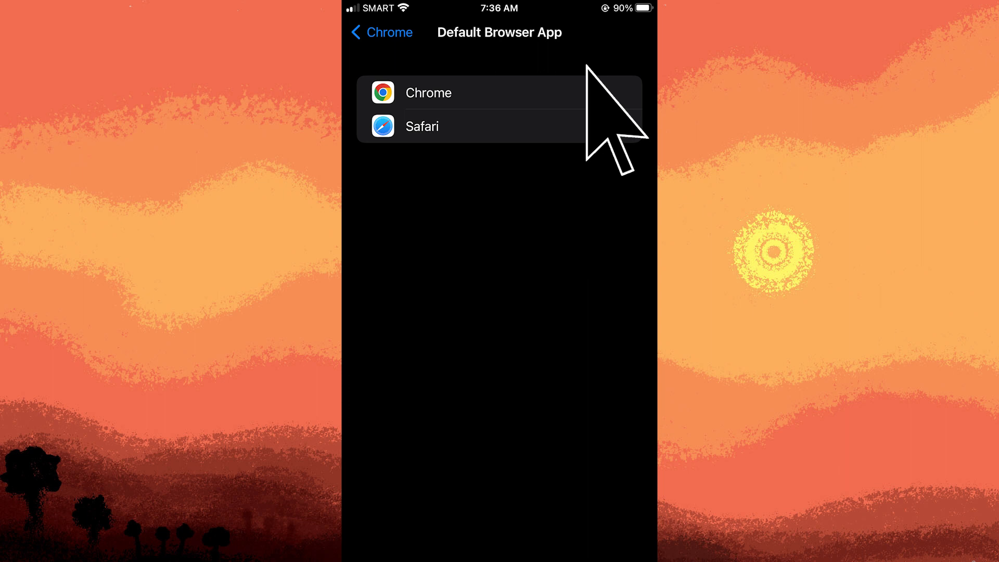
# Step: Select Safari as the default browser, leaving Chrome unchecked
pyautogui.click(421, 126)
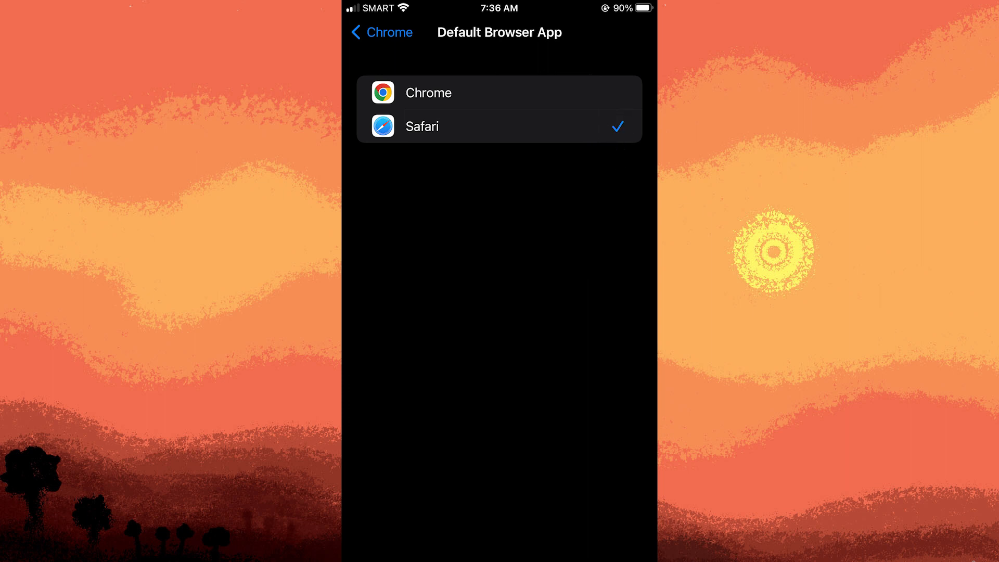